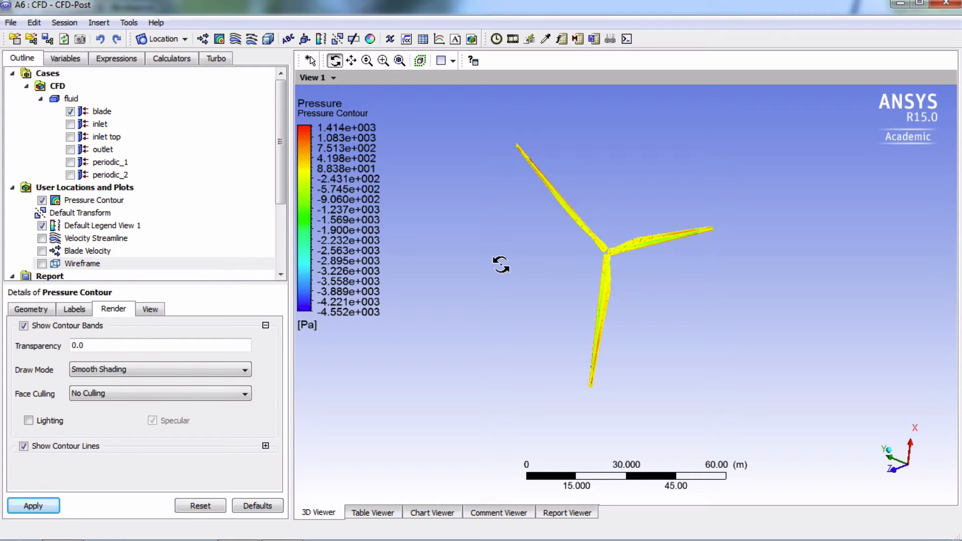
mouse_move(257, 117)
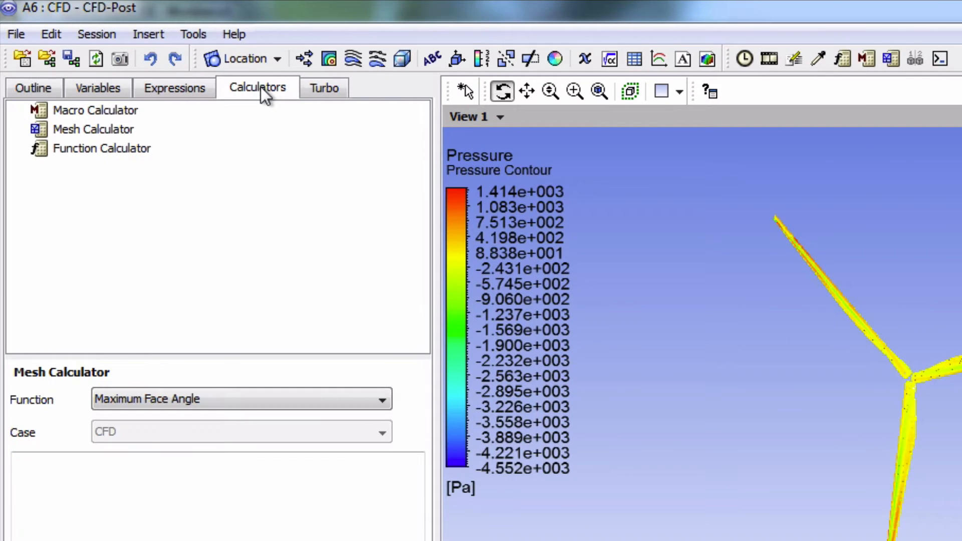
mouse_move(133, 158)
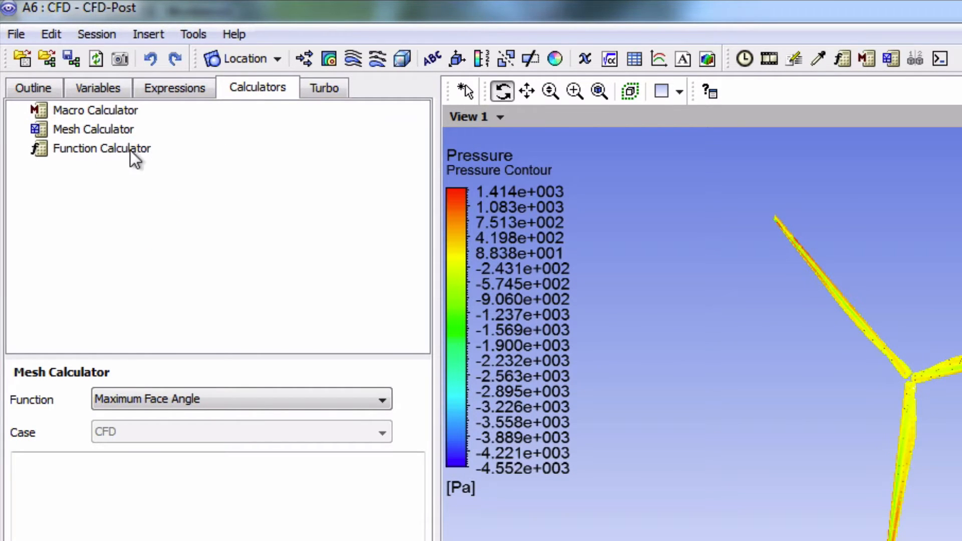
Step: Calculate torque on the blade about the Global Z axis in the Function Calculator
click(101, 148)
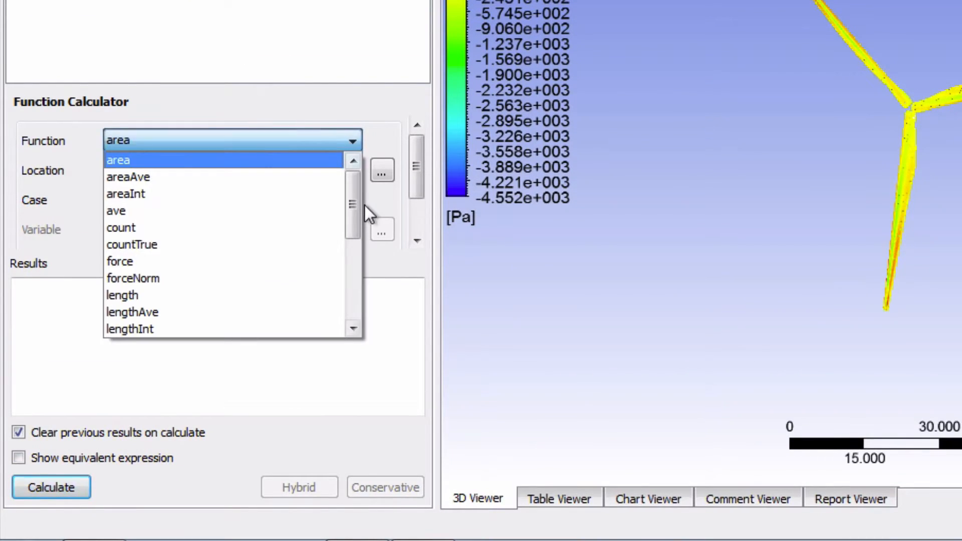
scroll(down, 3)
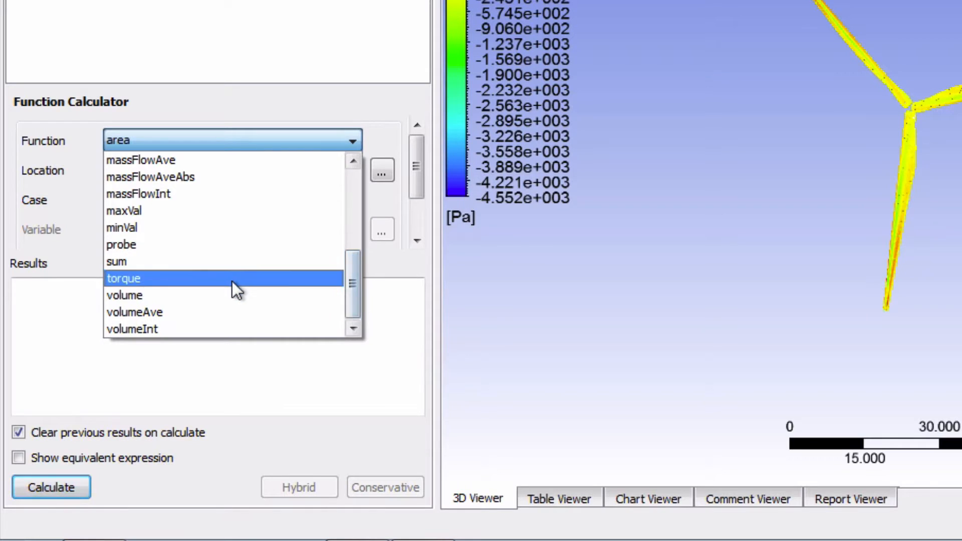
click(123, 278)
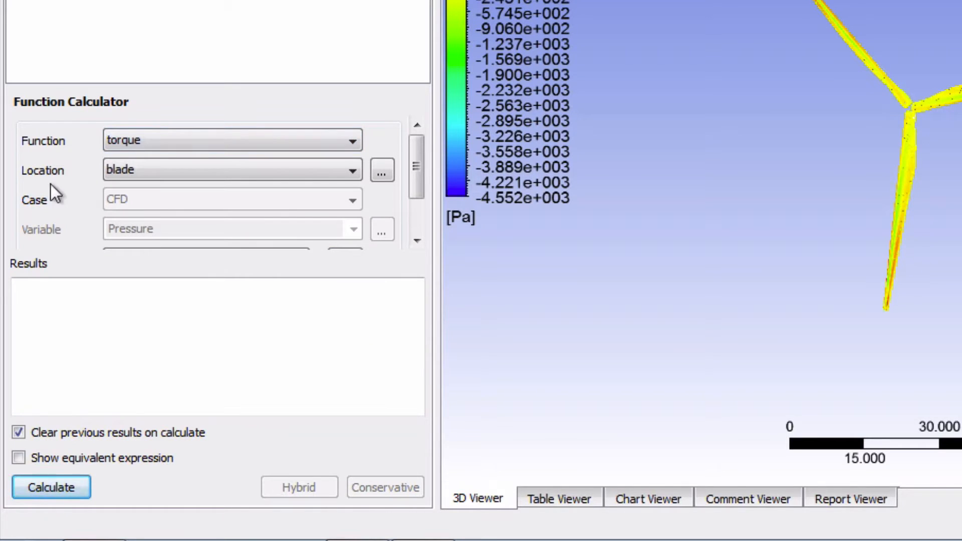
click(227, 170)
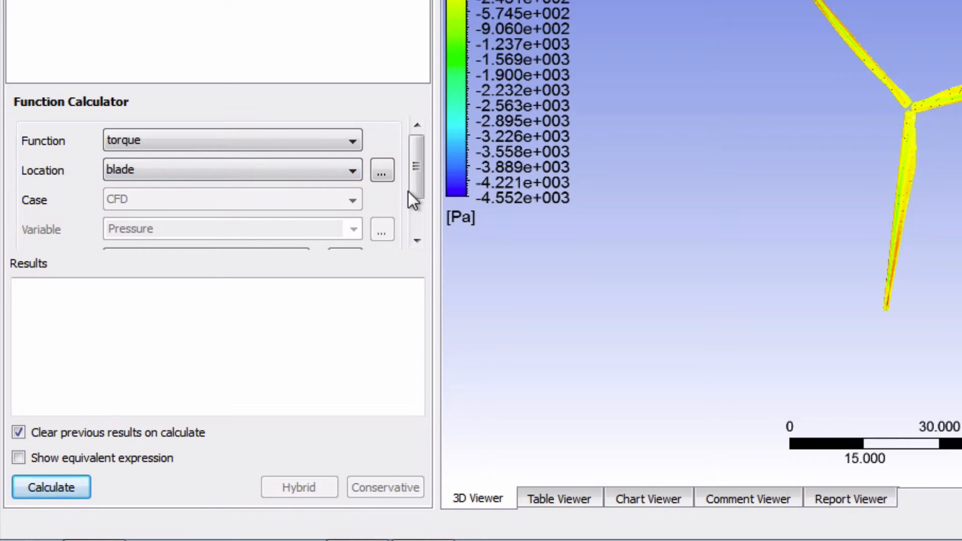
scroll(down, 3)
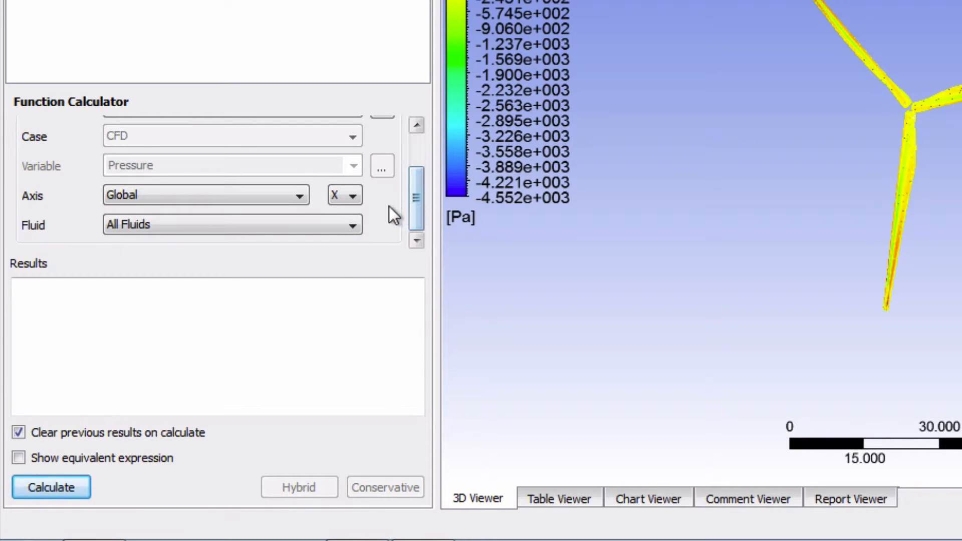
click(355, 195)
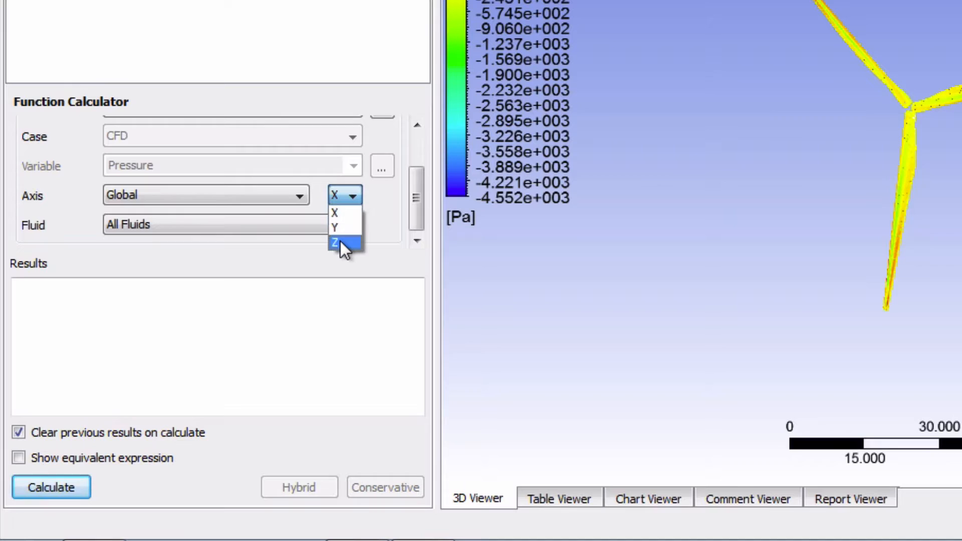
click(337, 241)
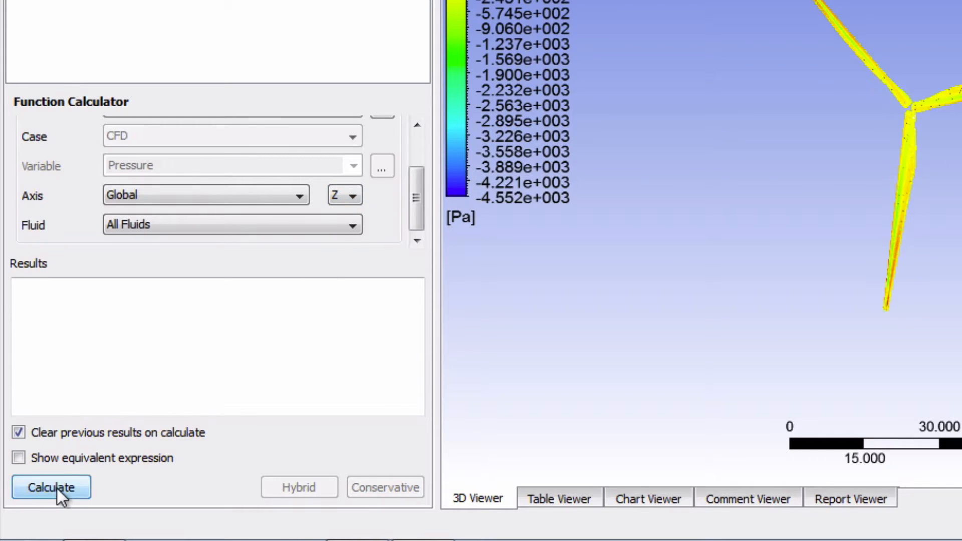
click(51, 487)
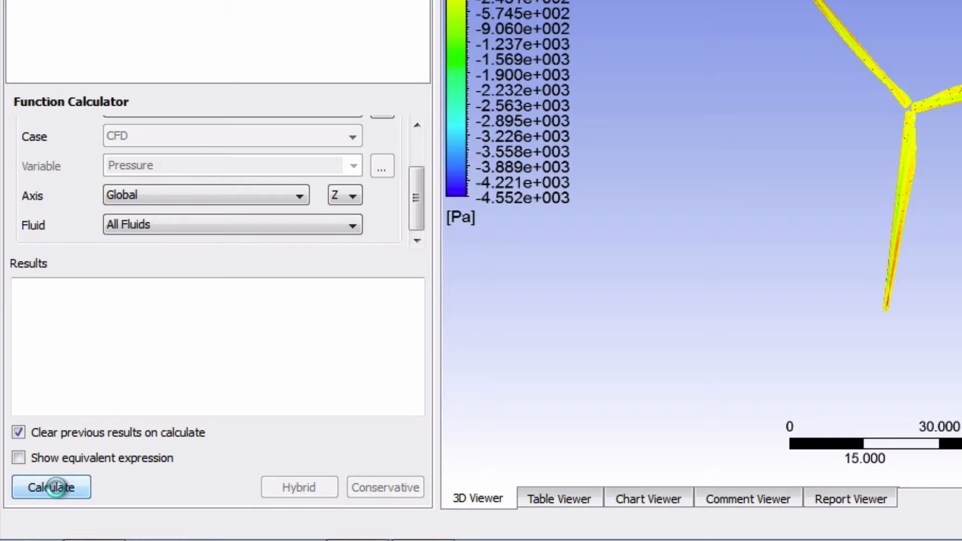
click(52, 487)
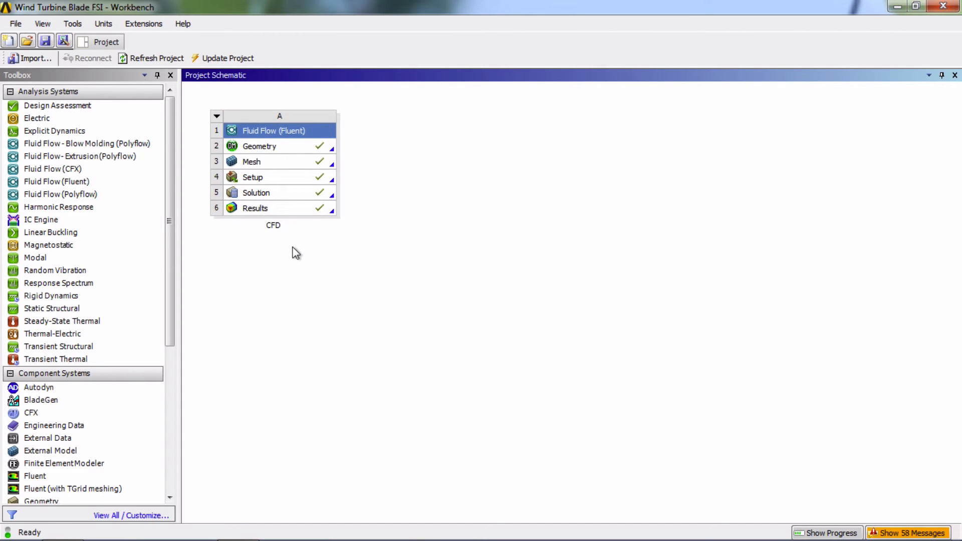
Step: Launch Fluent from the Workbench Solution cell and open the Forces report setup
click(256, 193)
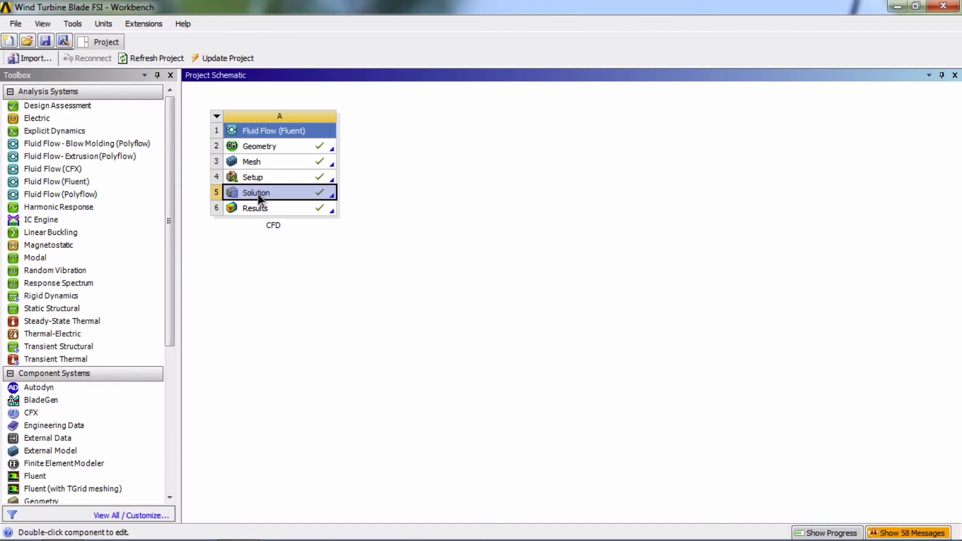
double_click(255, 191)
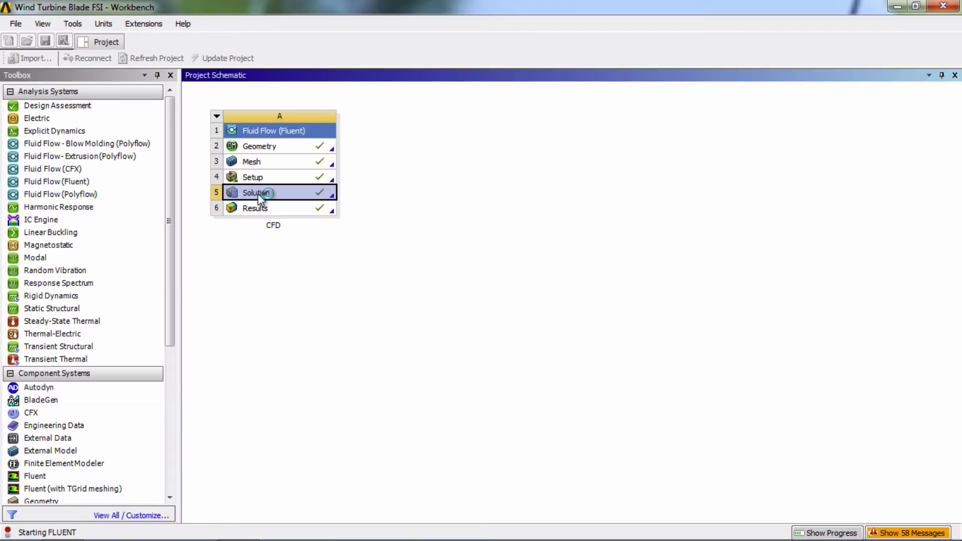
double_click(256, 192)
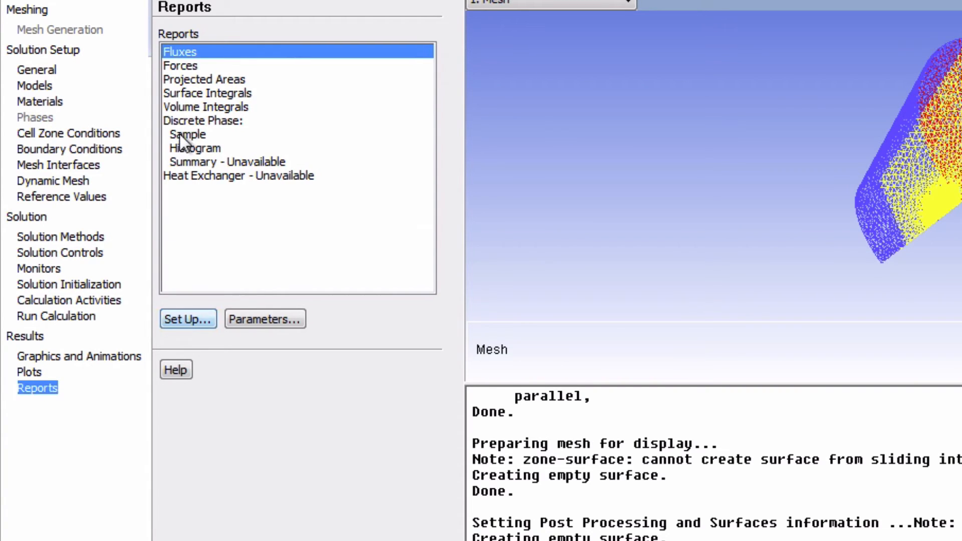
click(180, 65)
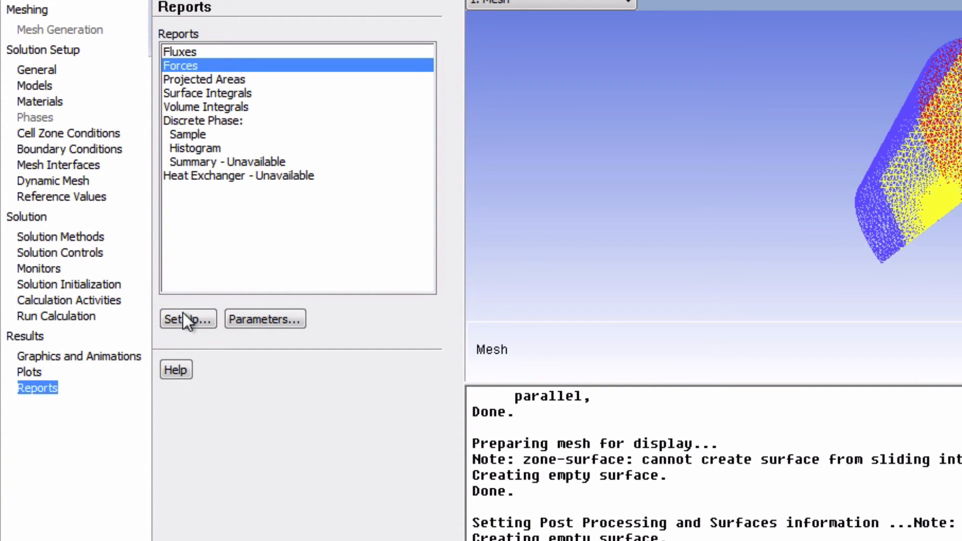
click(187, 320)
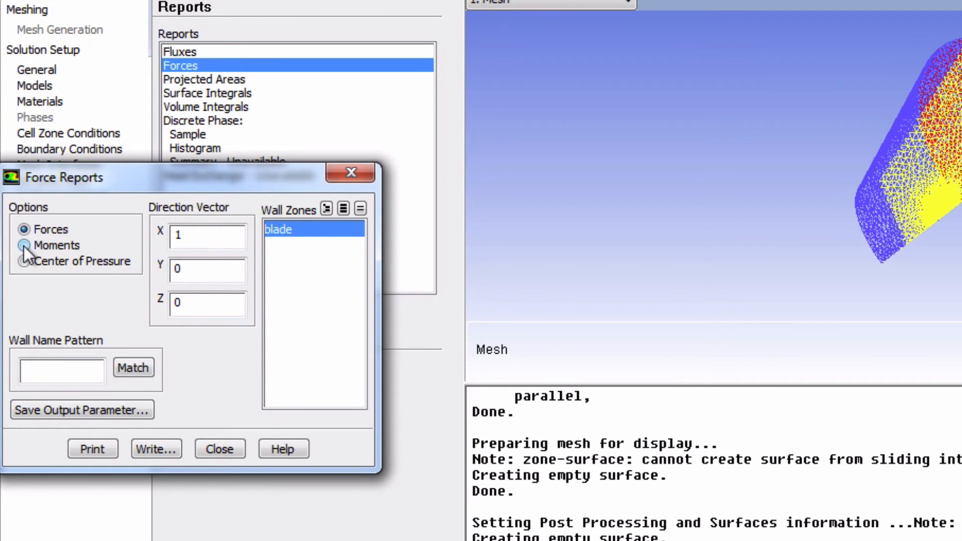
Step: Print blade moments with moment center 0,0,0 and moment axis 0,0,1
click(25, 246)
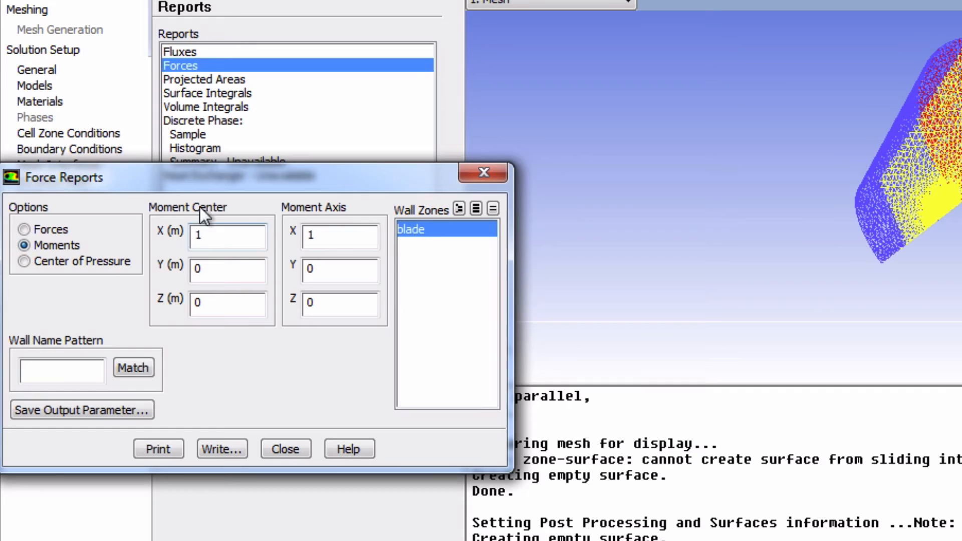
click(226, 236)
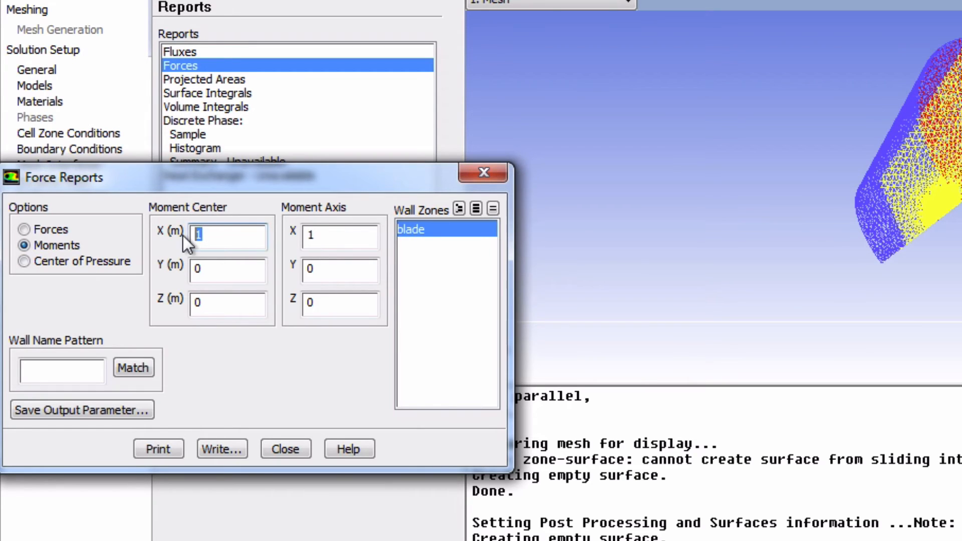
text(0)
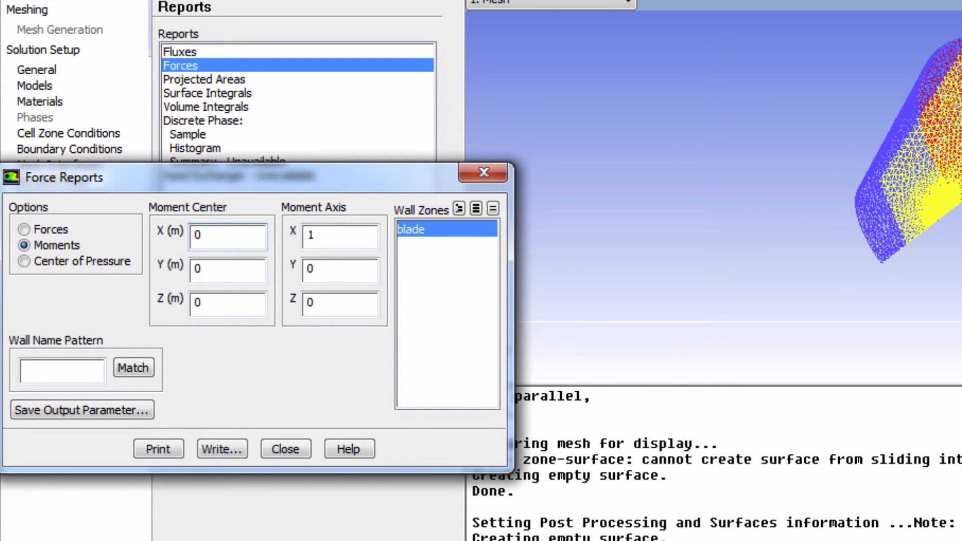
click(340, 236)
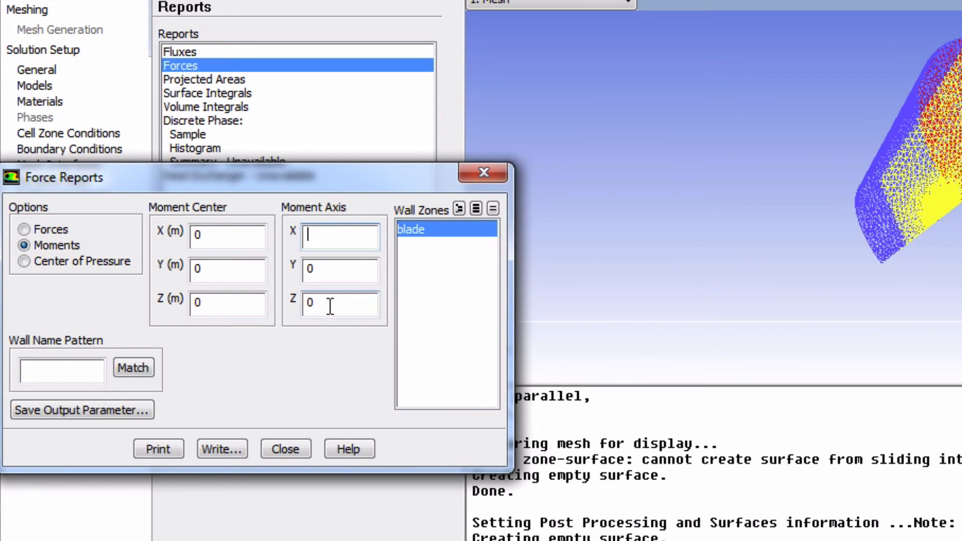
text(1)
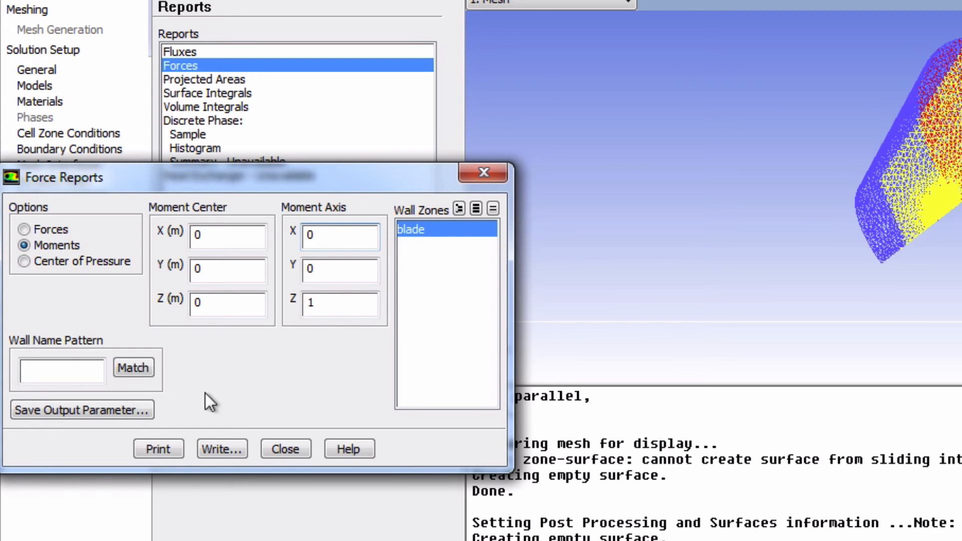
click(157, 448)
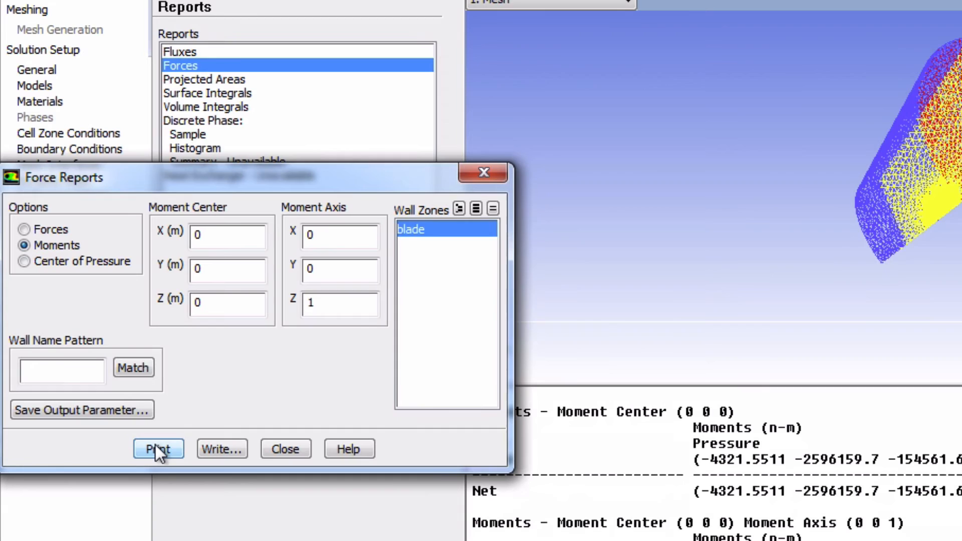
Step: Enlarge the console to read pressure -154561.63, viscous 17446.527, total -137115.1 moments
click(158, 448)
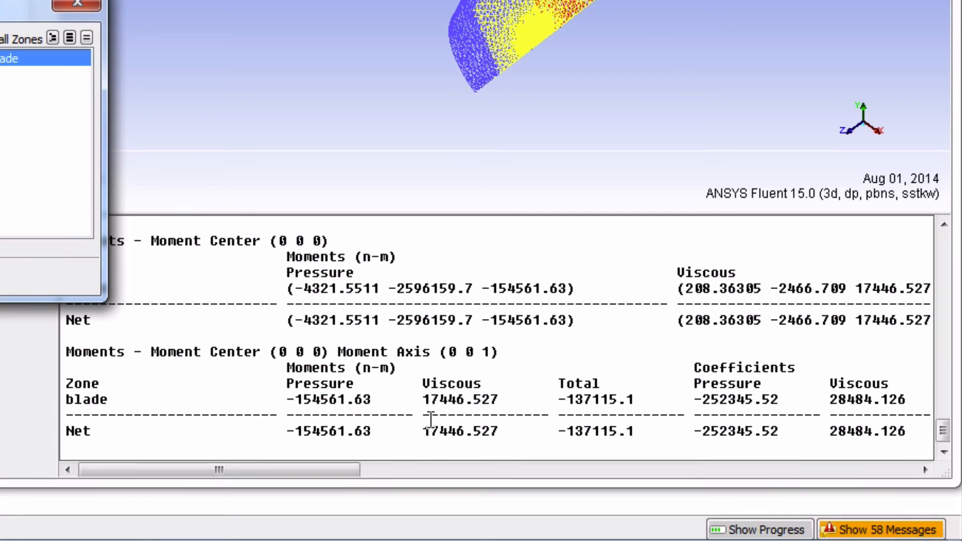
mouse_move(429, 425)
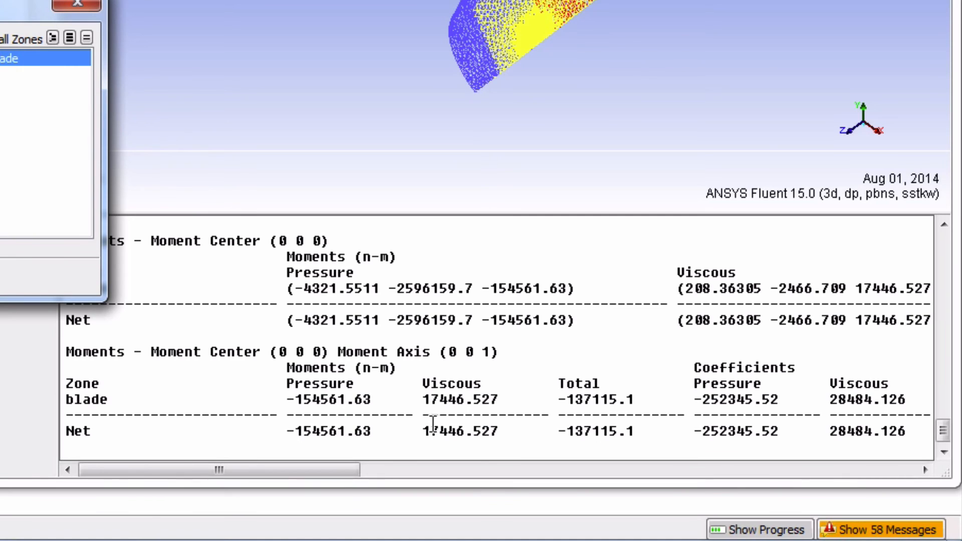